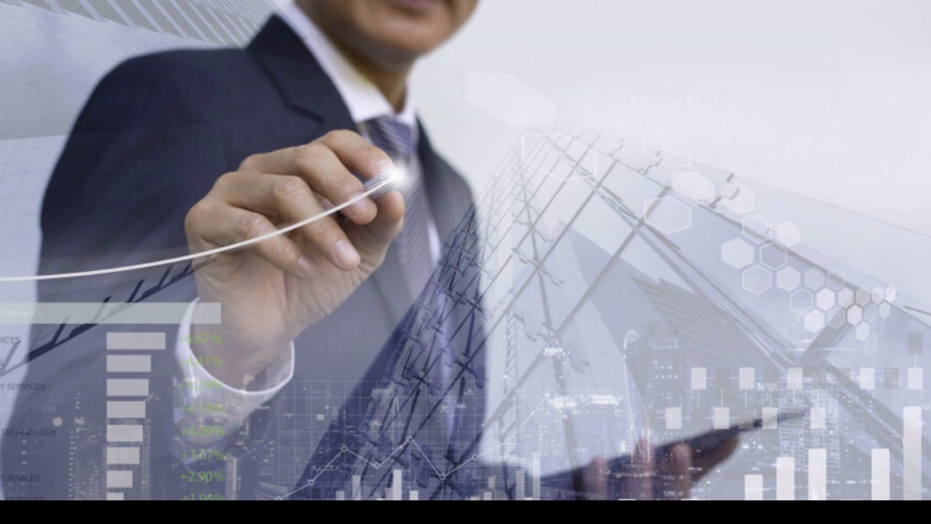
mouse_move(67, 299)
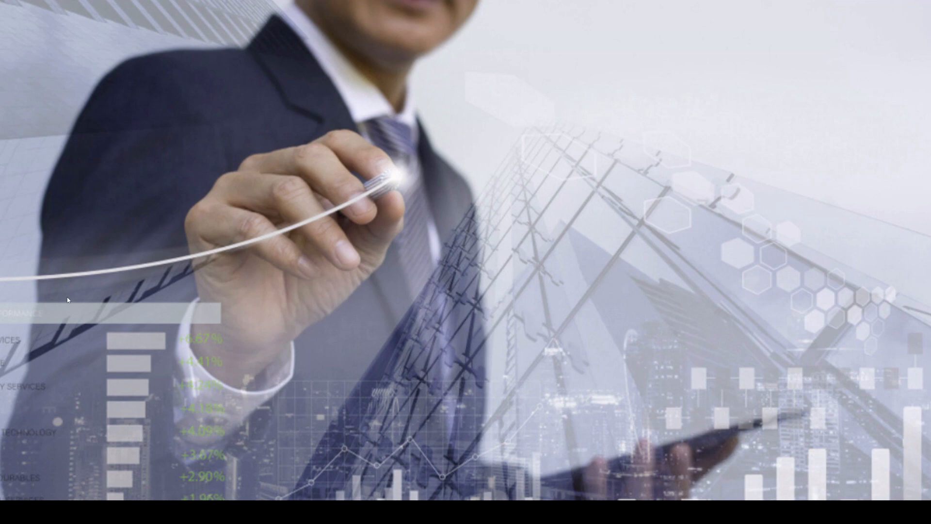